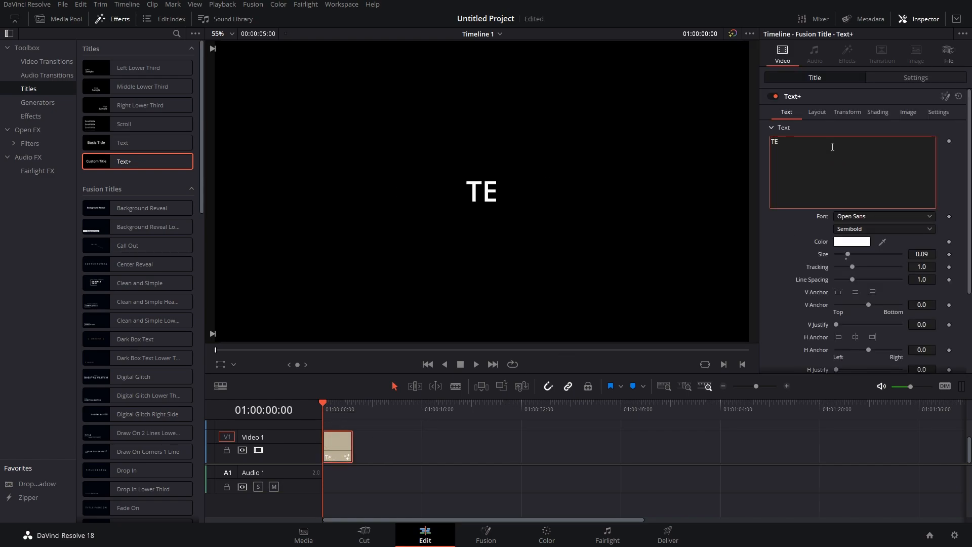
Set the title text to TEXT in Bebas Neue at about size 0.42.
left_click(883, 215)
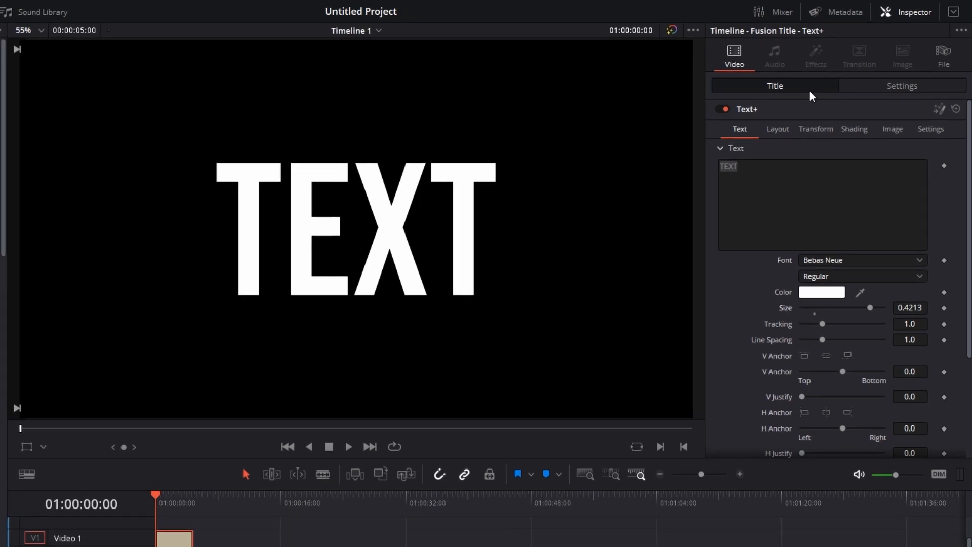
In Shading, switch Appearance to Text Outline so the letters are white outlines.
left_click(855, 129)
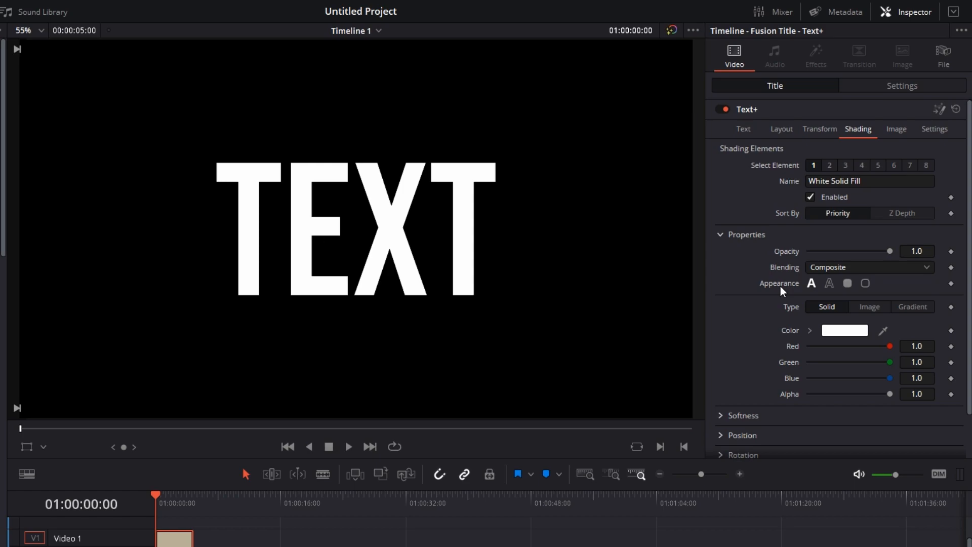
mouse_move(811, 283)
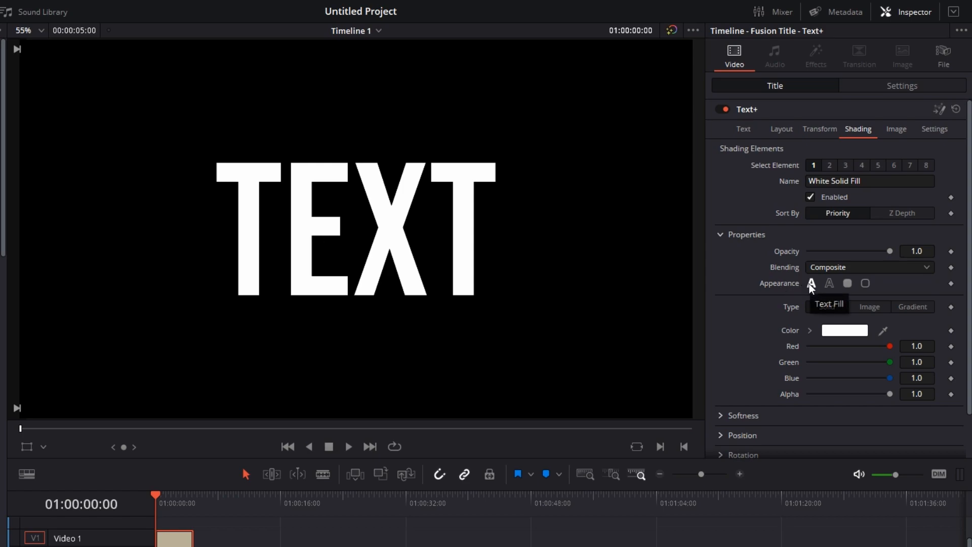
mouse_move(829, 283)
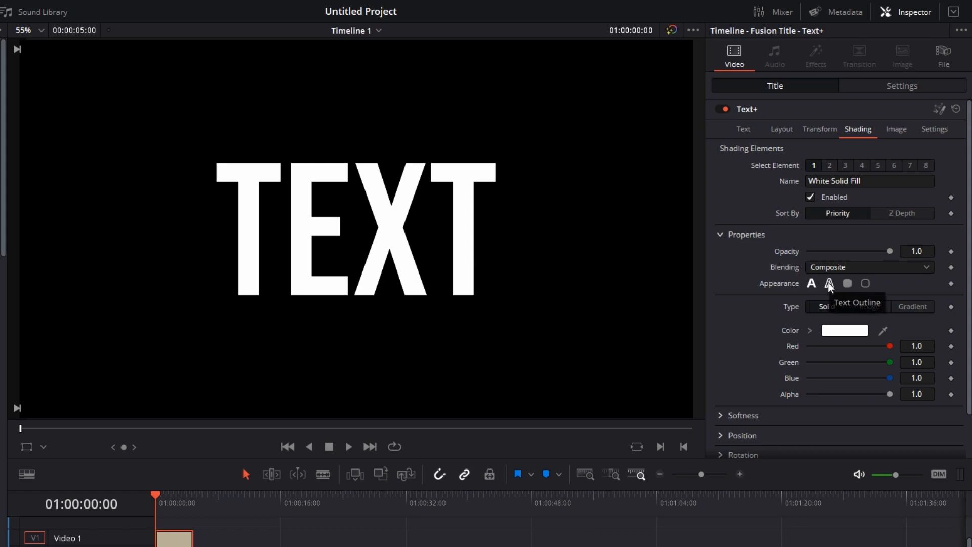
left_click(829, 283)
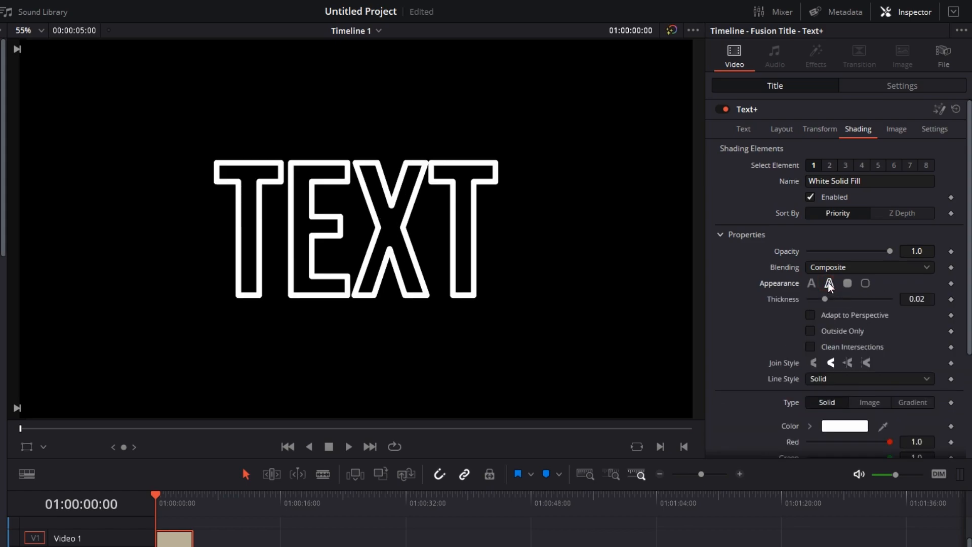
Raise outline Thickness to about 0.0252 and set Join Style to Miter.
left_click(829, 284)
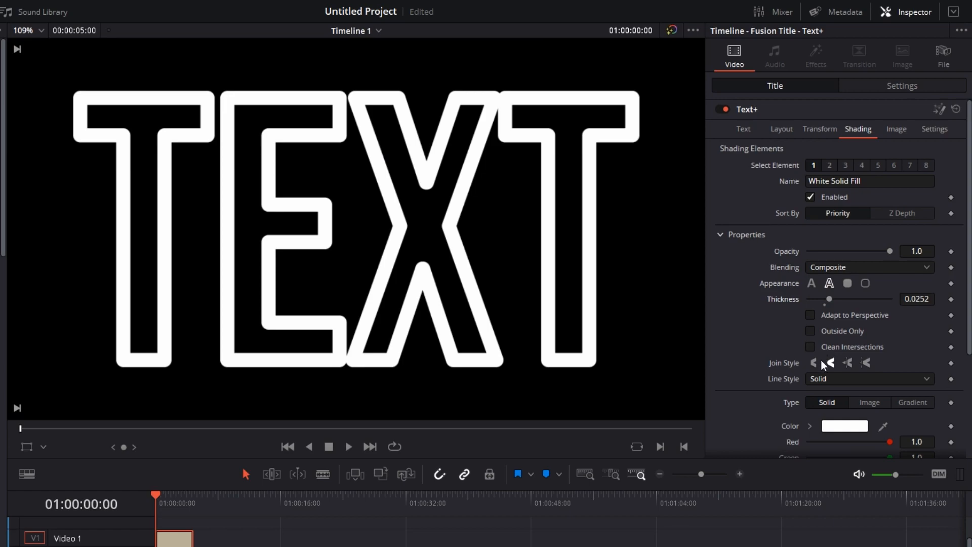
mouse_move(814, 363)
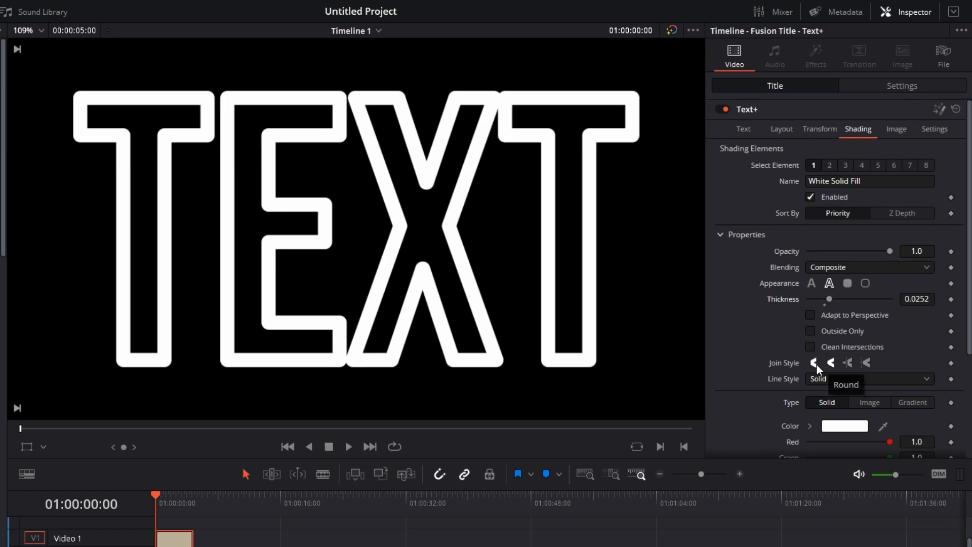
left_click(816, 362)
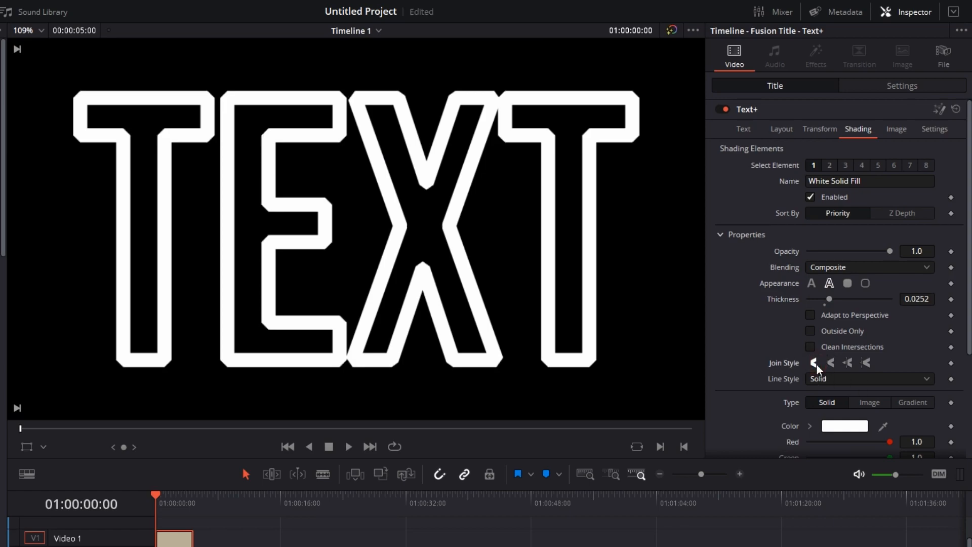
left_click(848, 363)
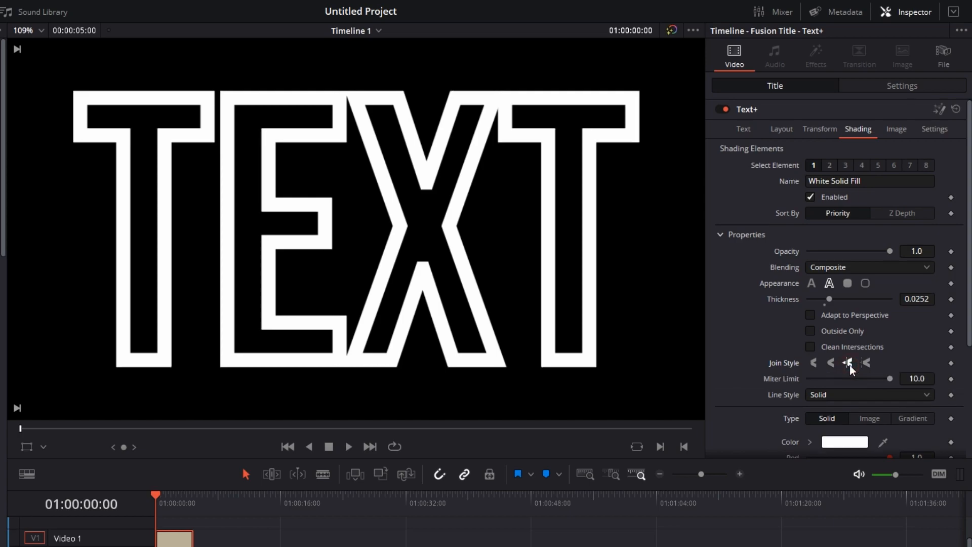
mouse_move(817, 398)
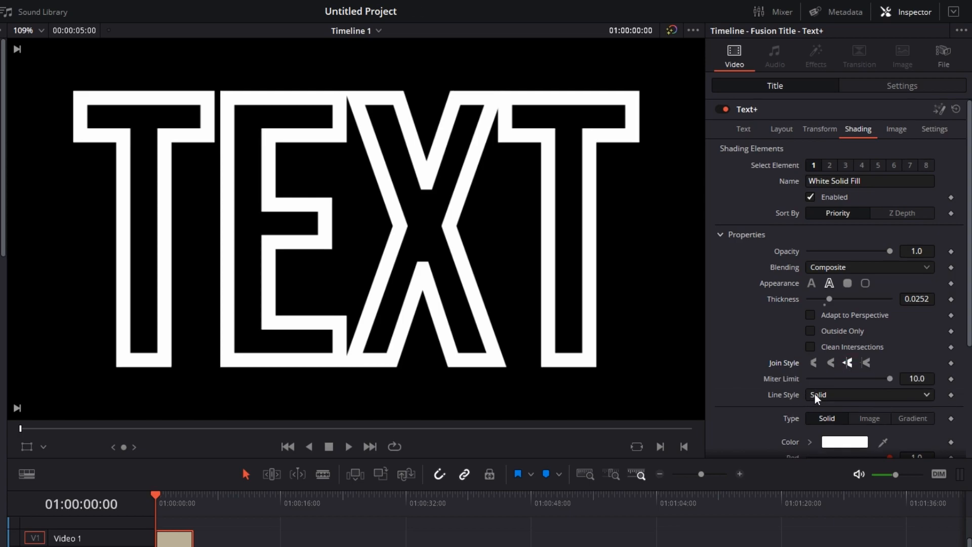
Lower Thickness to about 0.007 and set Line Style to Dash Dot Dot.
left_click(867, 393)
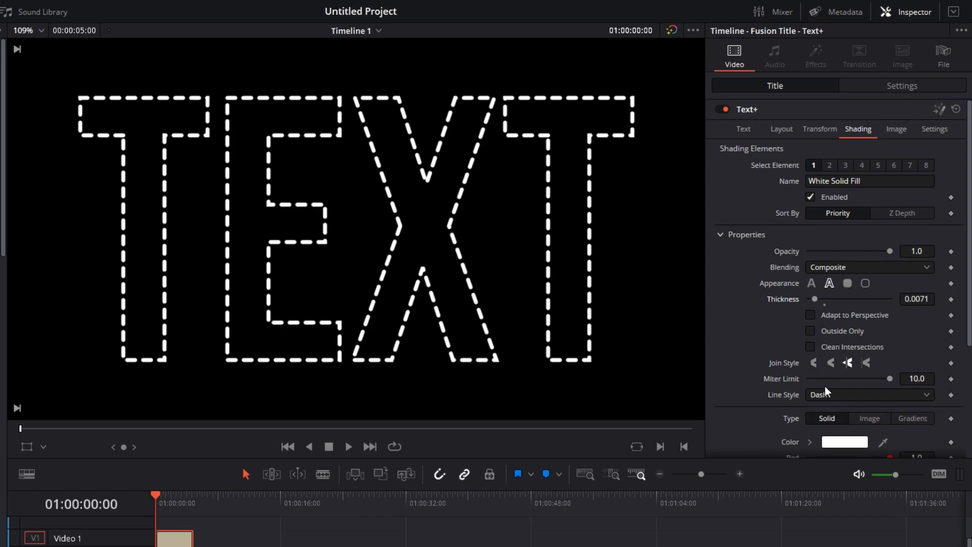
left_click(867, 393)
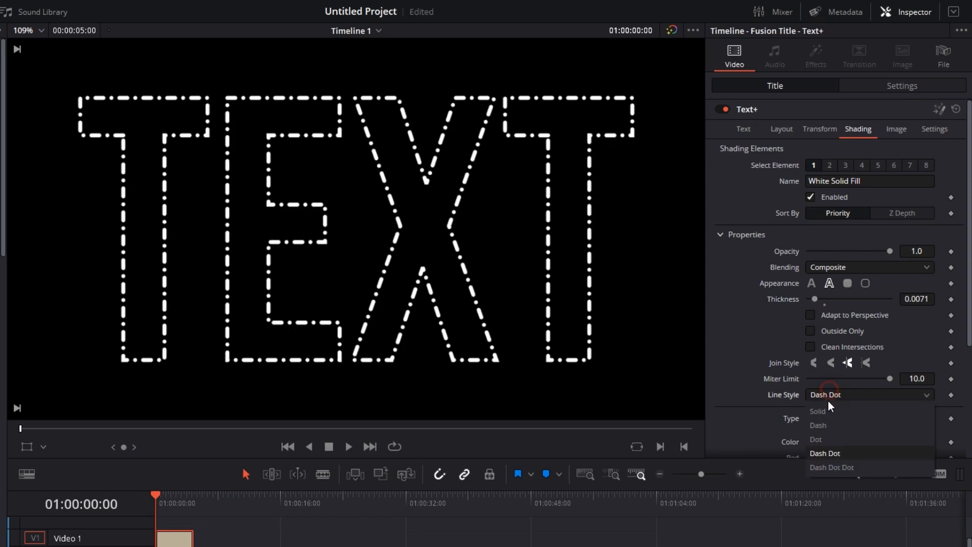
left_click(830, 466)
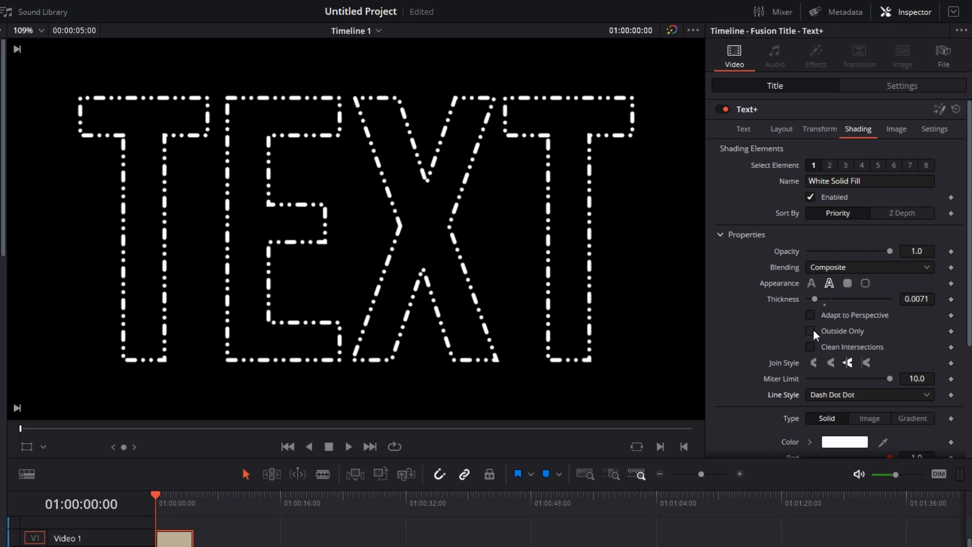
Make the outline Solid, about 0.037 thick, with Outside Only enabled.
left_click(810, 330)
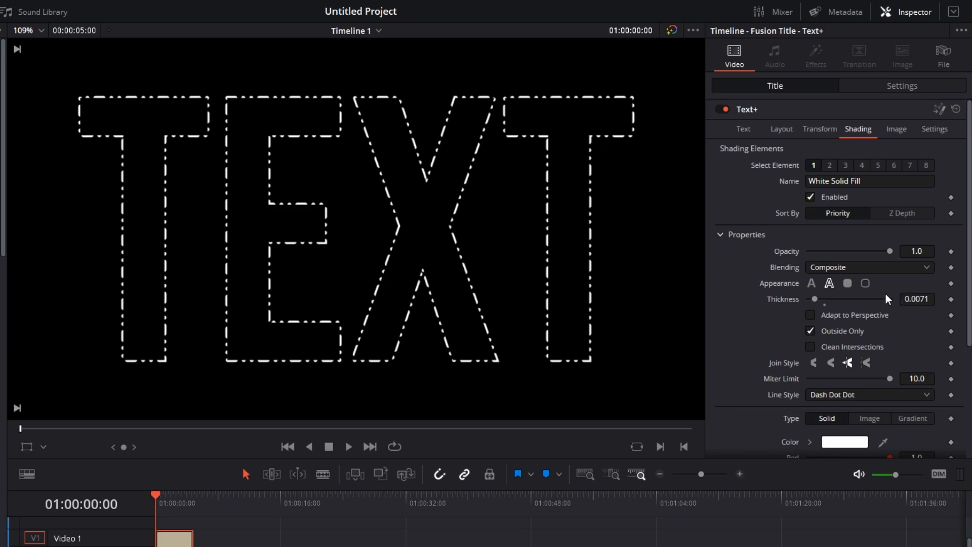
mouse_move(573, 310)
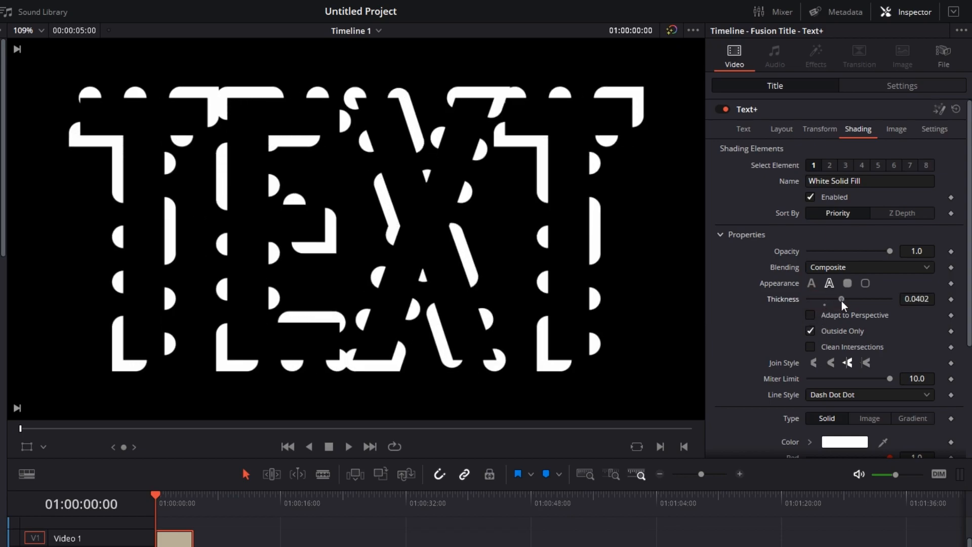
left_click(867, 394)
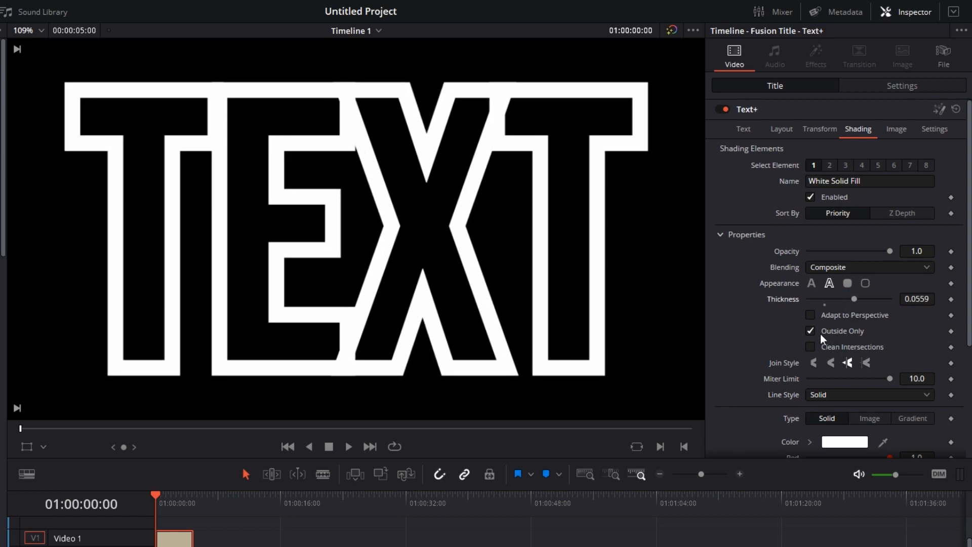
left_click(810, 330)
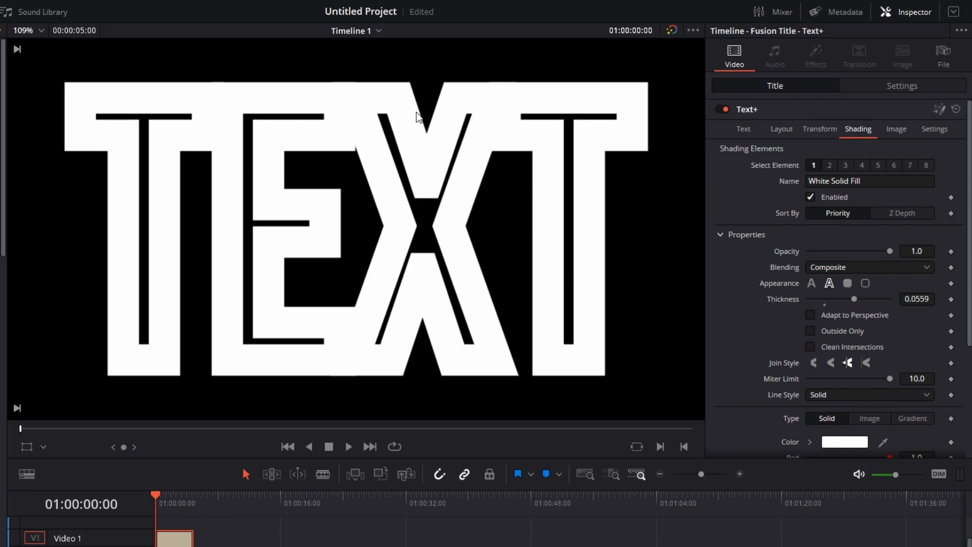
mouse_move(810, 344)
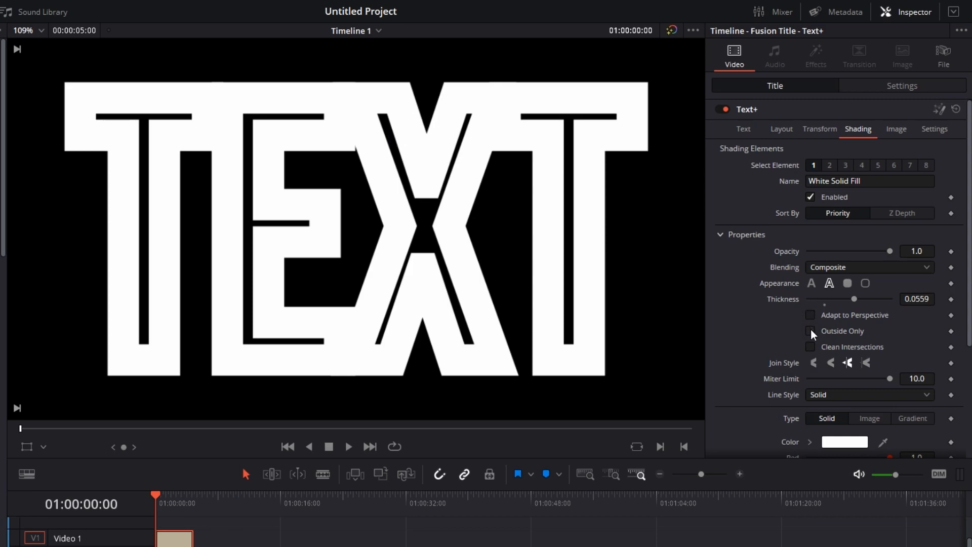
left_click(809, 330)
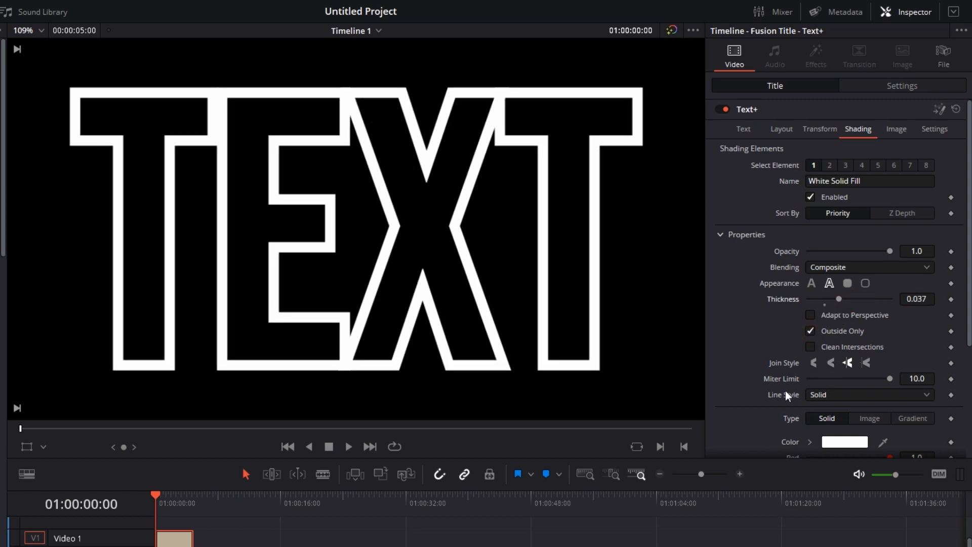
Set Line Style to Dot, Thickness about 0.008, and untick Outside Only.
left_click(867, 394)
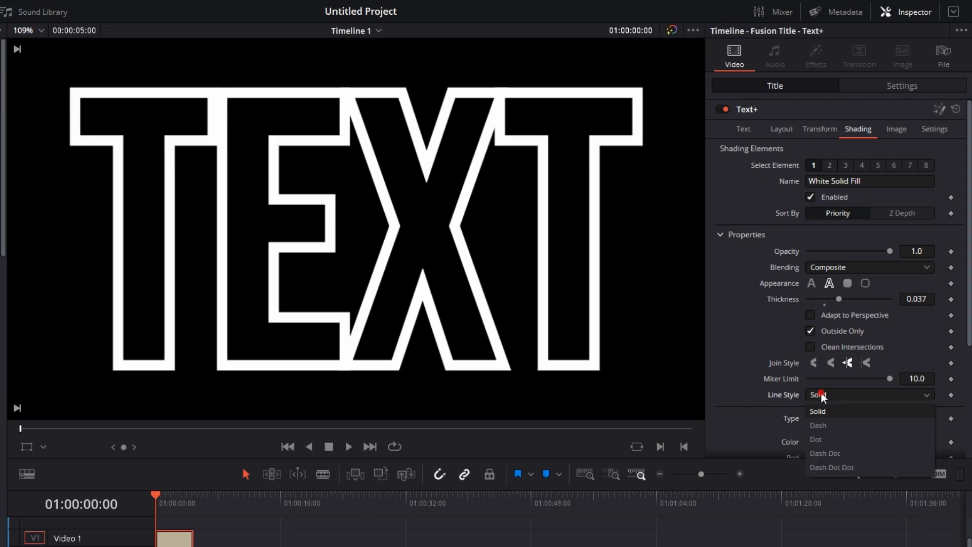
left_click(816, 438)
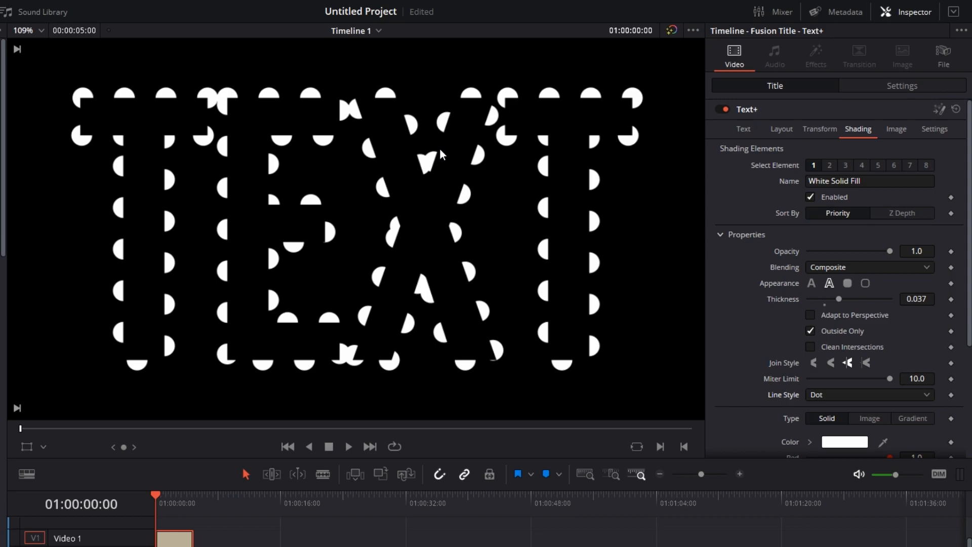
left_click(810, 329)
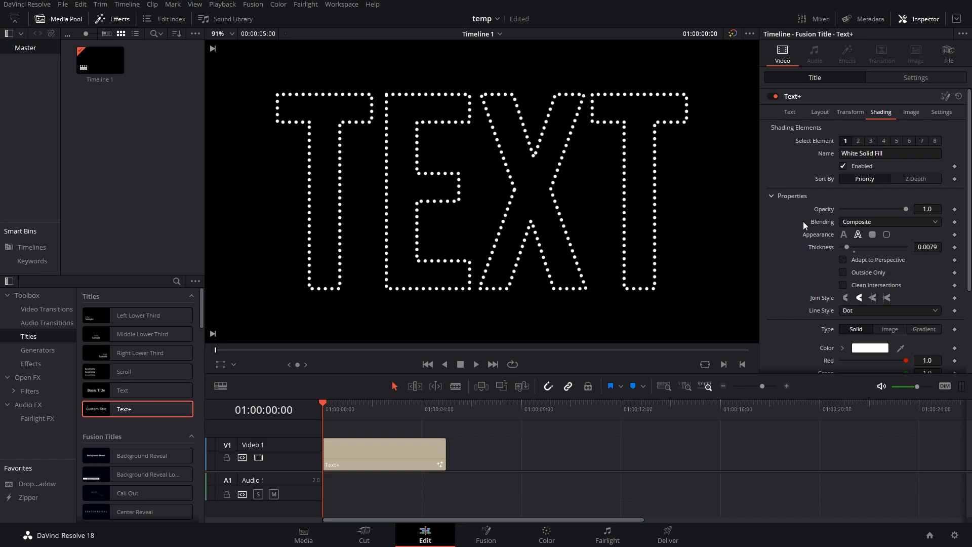
Fit the viewer, then browse the Font list to preview typefaces, keeping Bebas Neue.
left_click(232, 34)
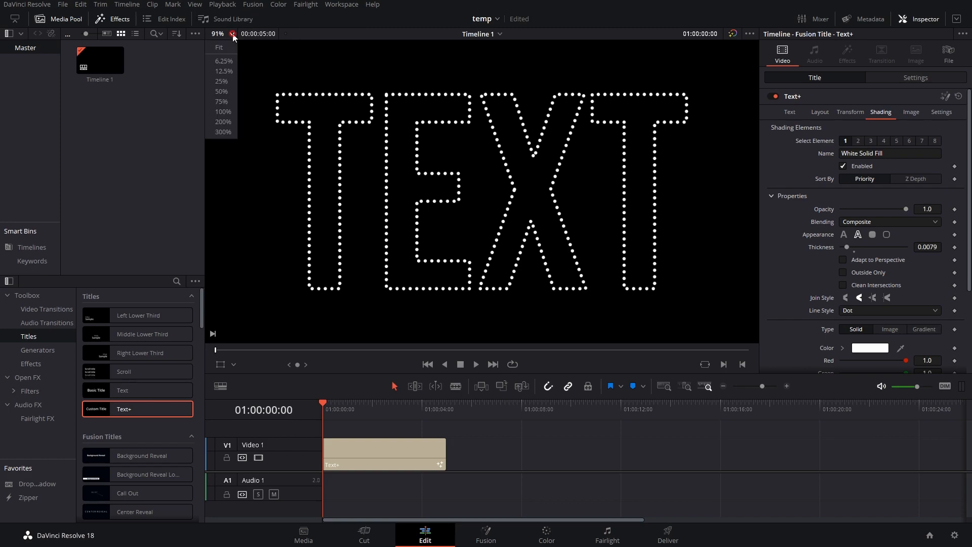
left_click(789, 112)
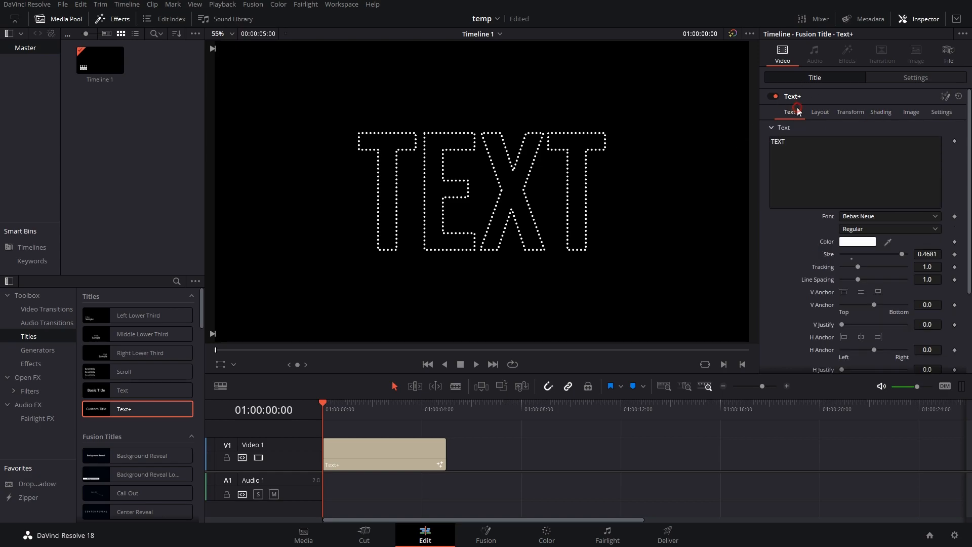
left_click(888, 216)
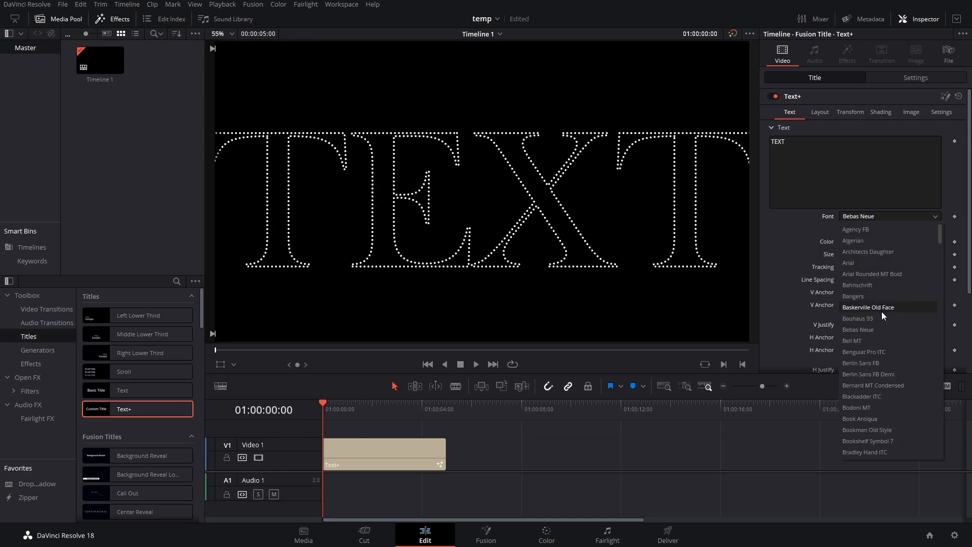
scroll("down", 3)
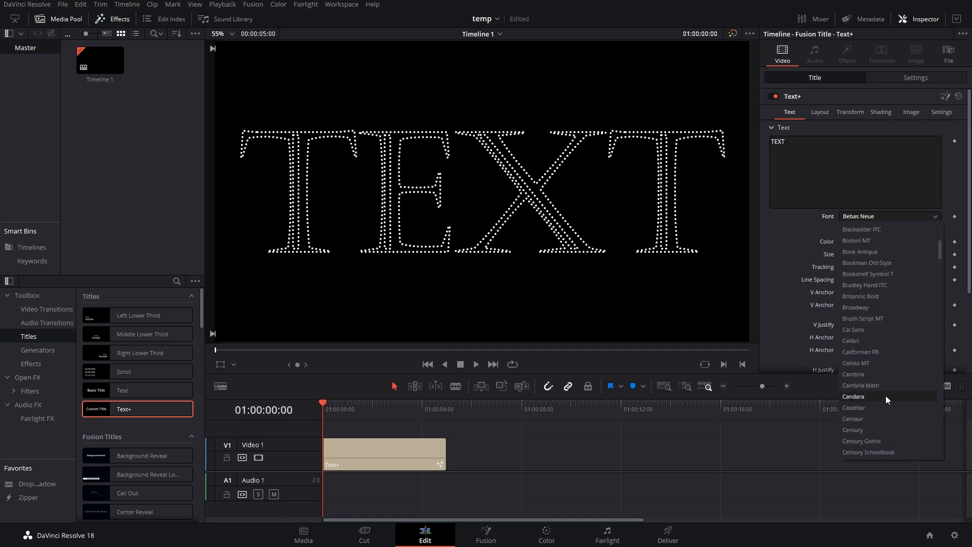
scroll("down", 3)
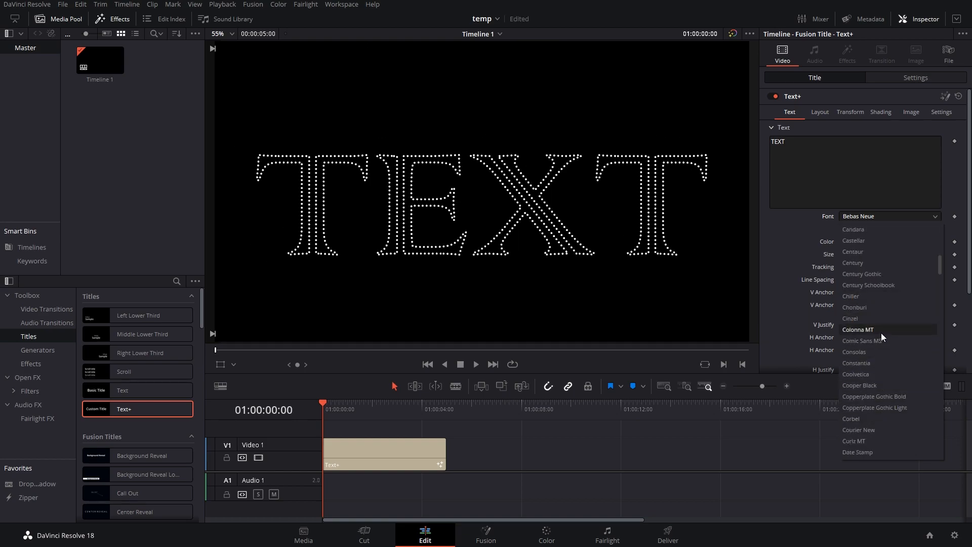
scroll("up", 3)
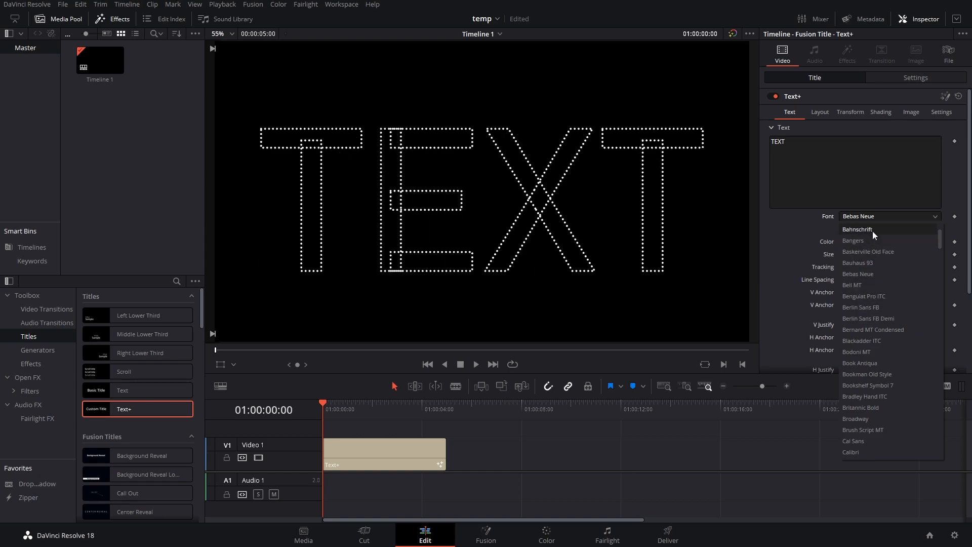